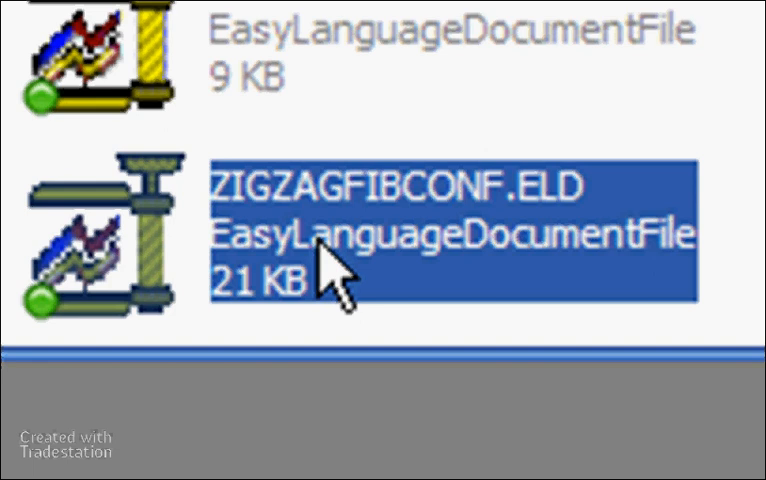
pyautogui.moveTo(296, 240)
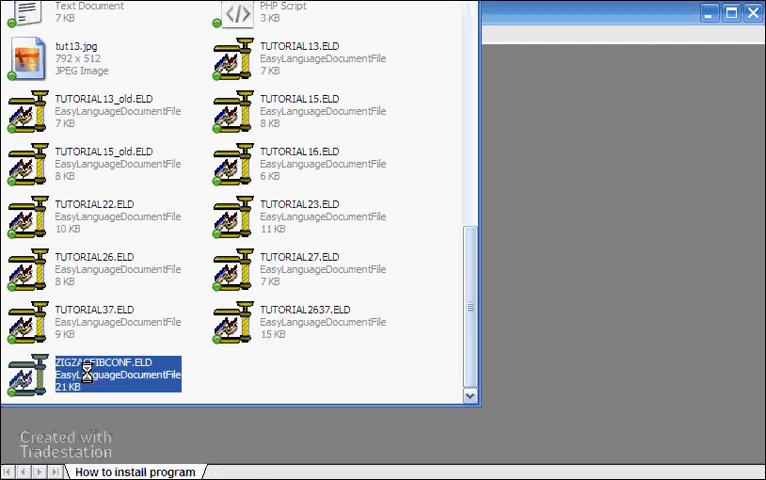
# Run the Import Wizard on ZIGZAGFIBCONF.ELD through to Finish with all techniques selected
pyautogui.doubleClick(96, 374)
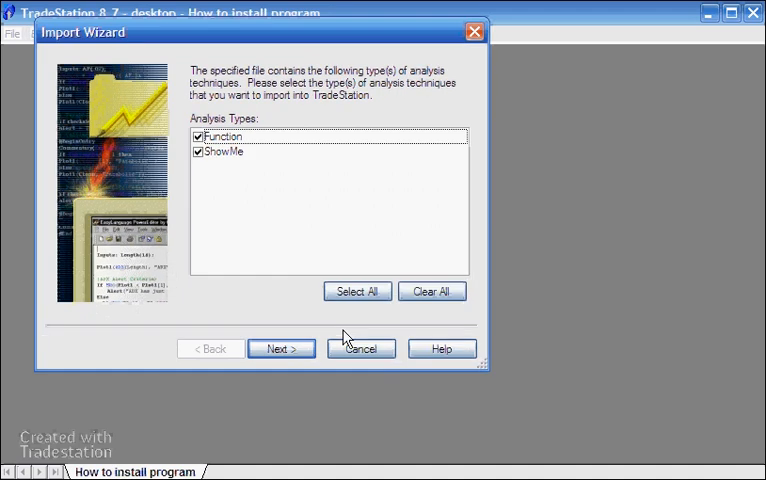
pyautogui.click(280, 348)
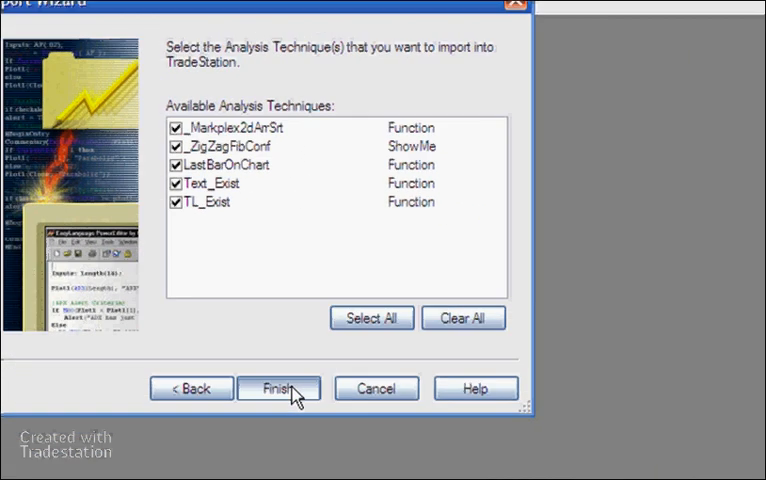
pyautogui.click(278, 388)
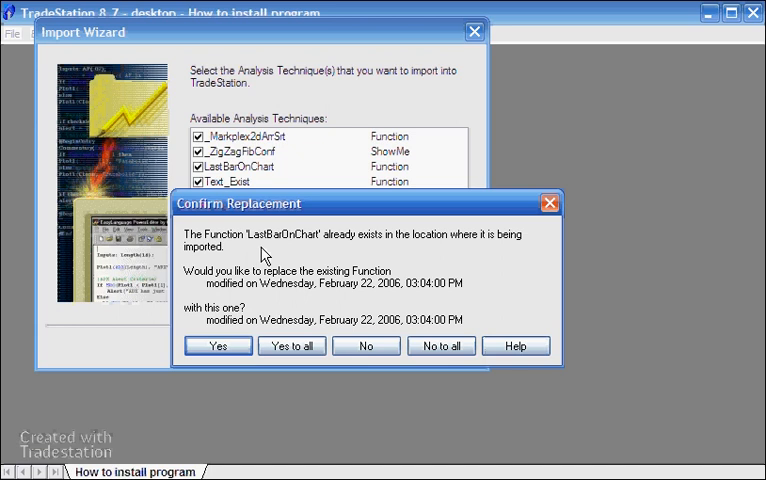
# Answer the Confirm Replacement prompts for existing functions and acknowledge the Reminder
pyautogui.click(218, 344)
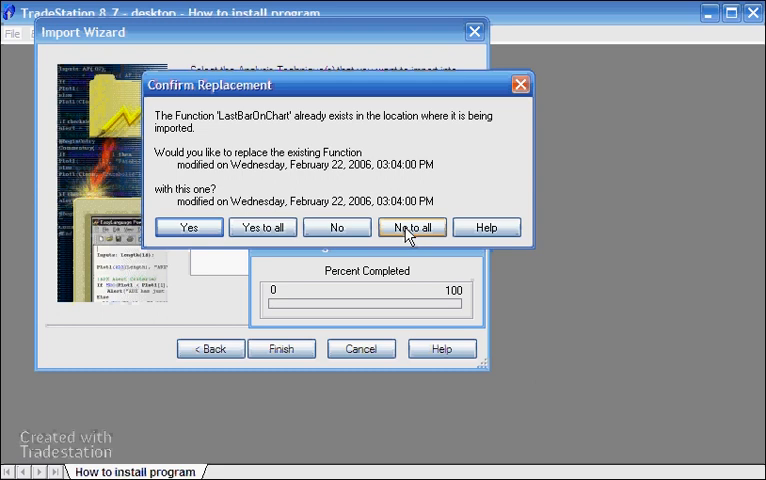
pyautogui.click(410, 228)
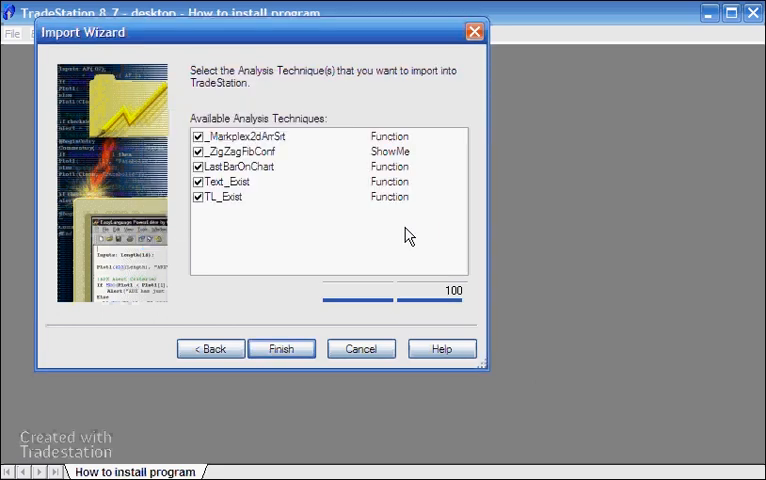
pyautogui.click(280, 348)
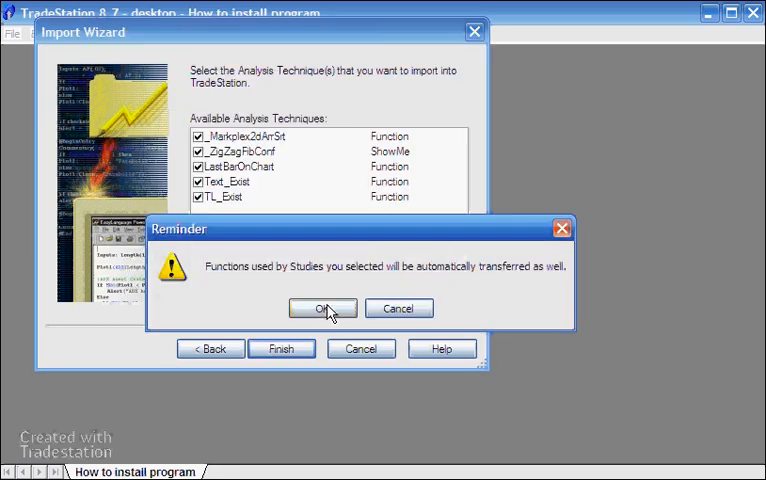
pyautogui.click(324, 308)
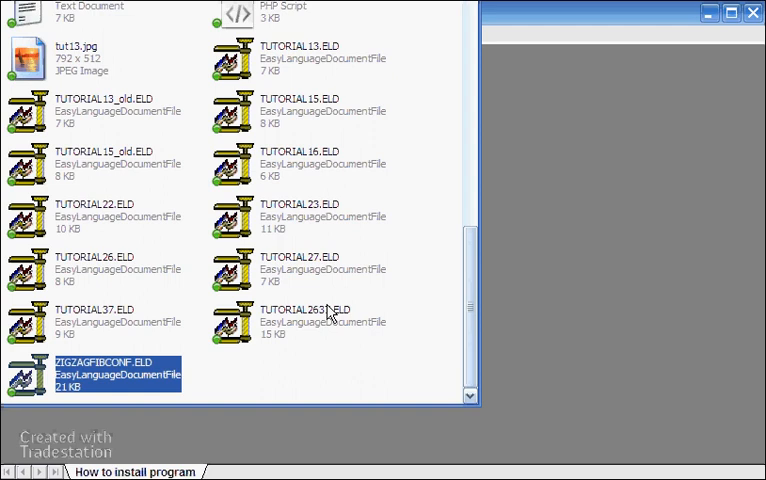
pyautogui.moveTo(588, 176)
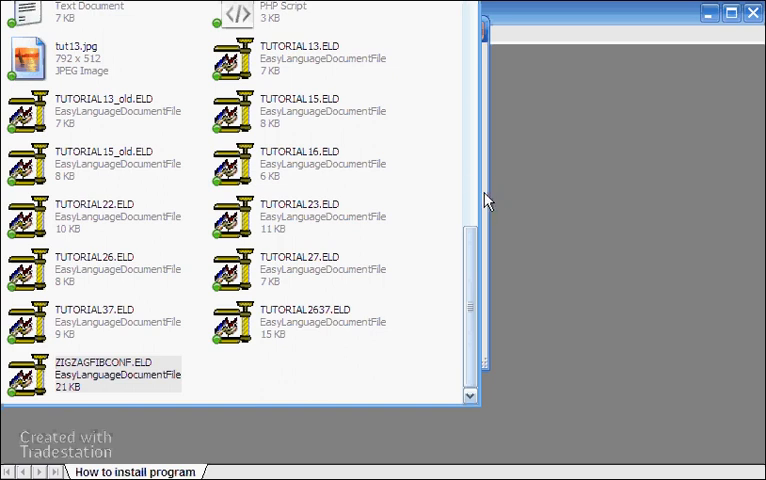
pyautogui.moveTo(486, 198)
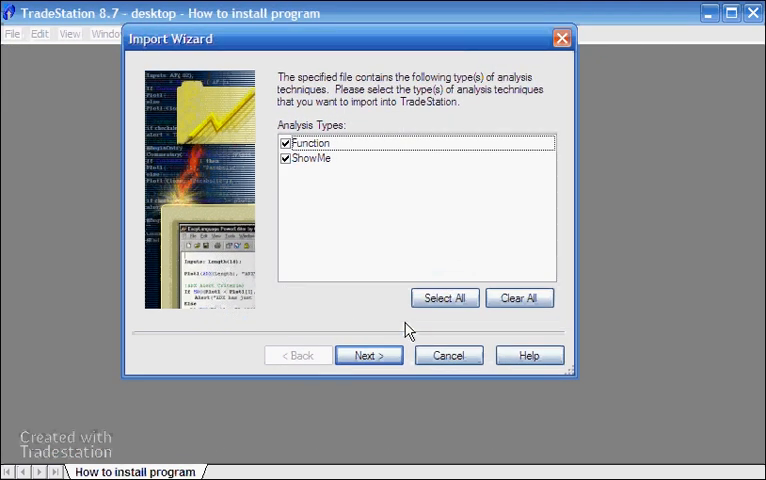
# View the Available Analysis Techniques list showing _ZigZagFibConf and its four functions
pyautogui.click(368, 356)
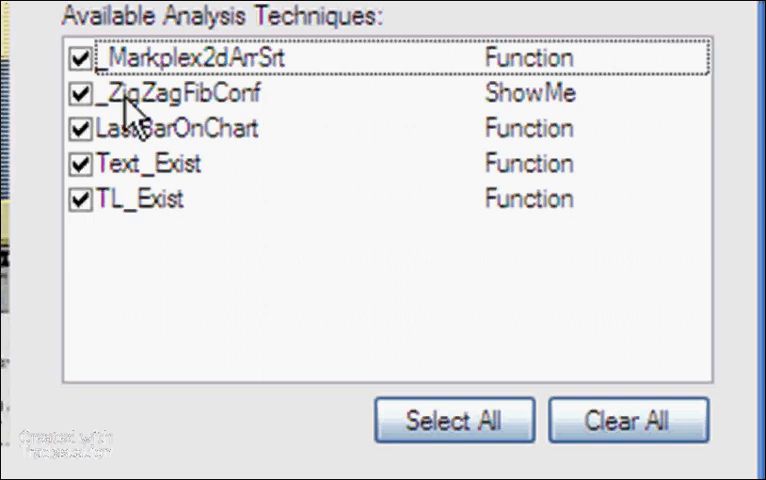
pyautogui.moveTo(262, 136)
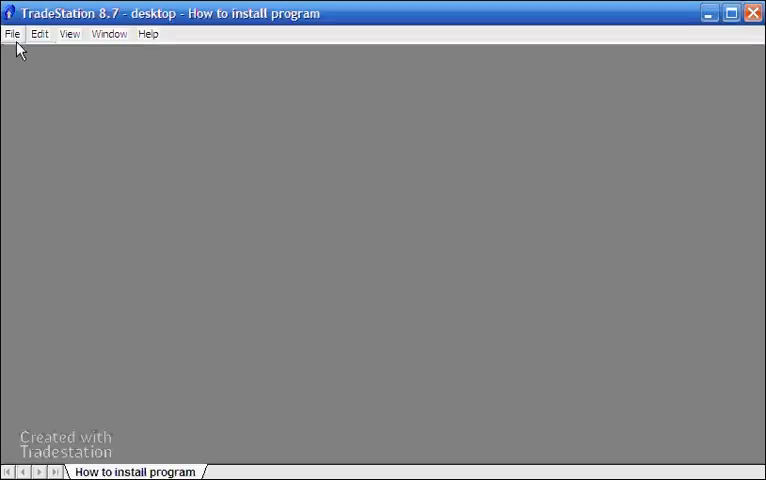
pyautogui.click(12, 32)
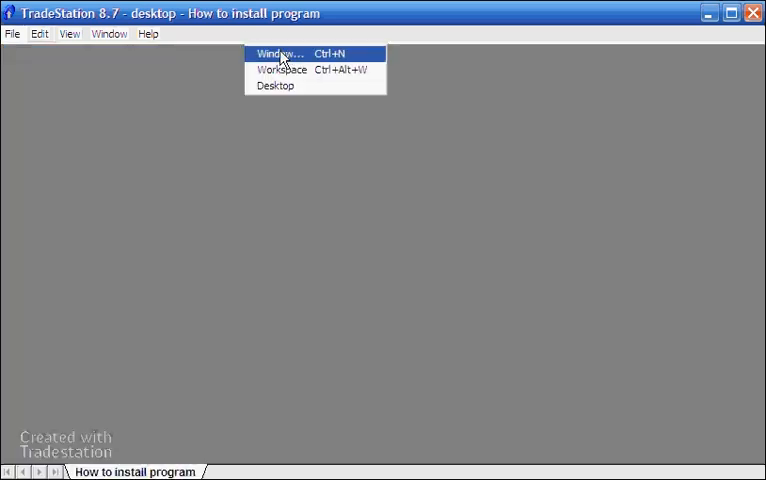
pyautogui.click(278, 54)
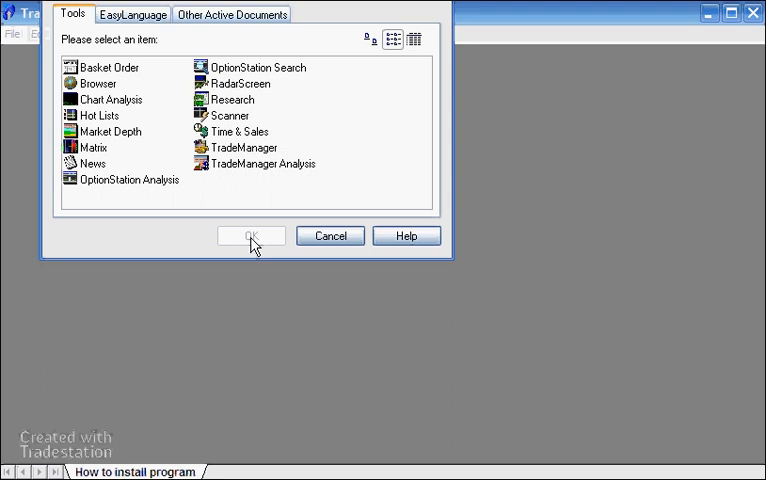
pyautogui.click(110, 100)
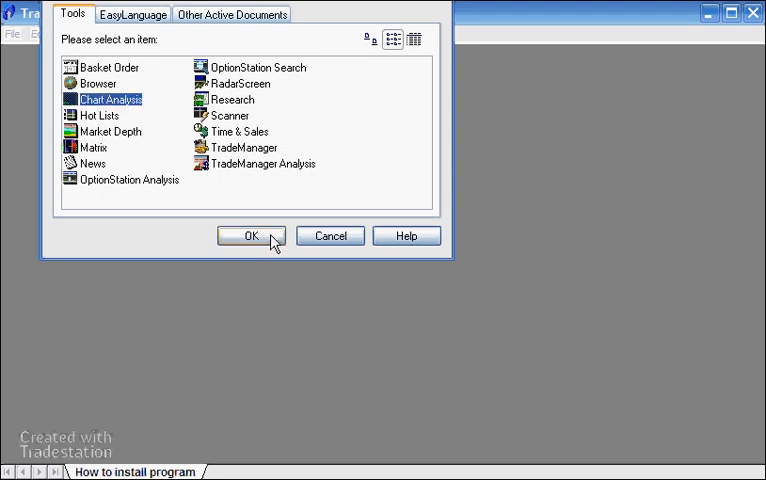
pyautogui.click(252, 236)
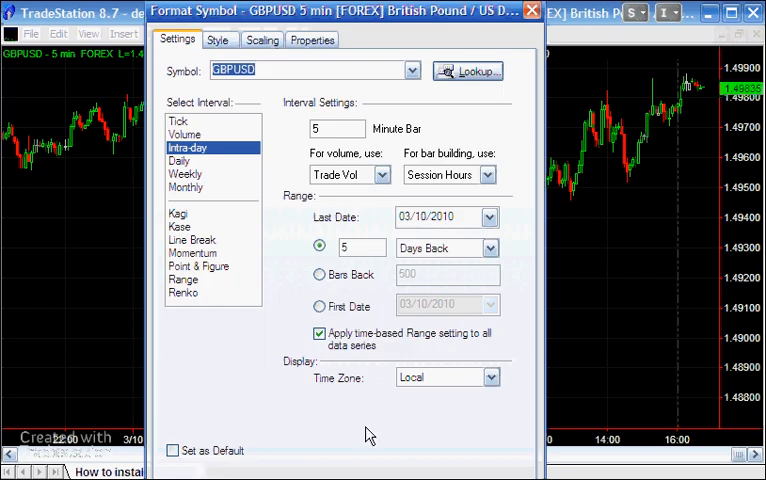
pyautogui.write('@')
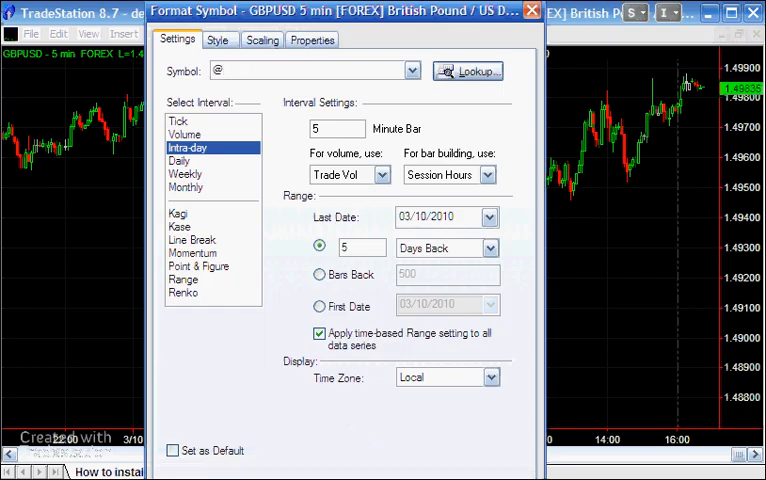
pyautogui.write('ES')
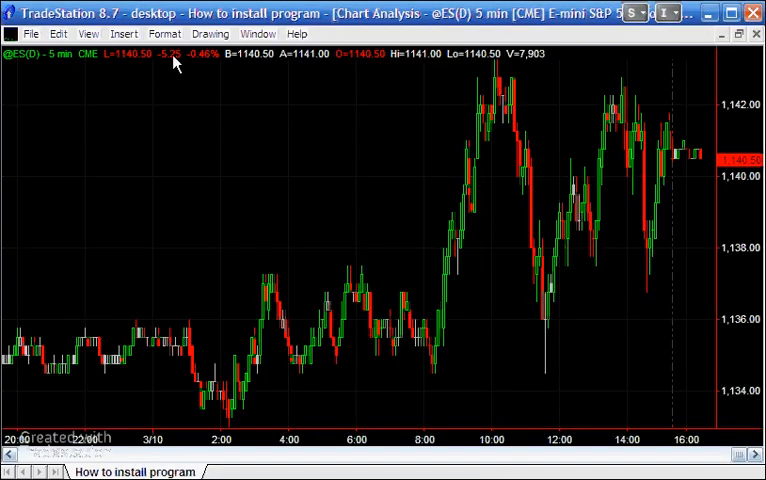
pyautogui.click(164, 32)
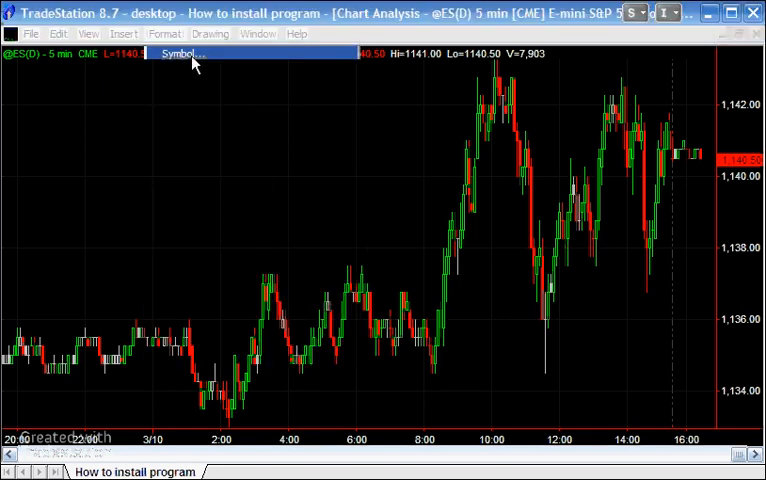
pyautogui.click(178, 54)
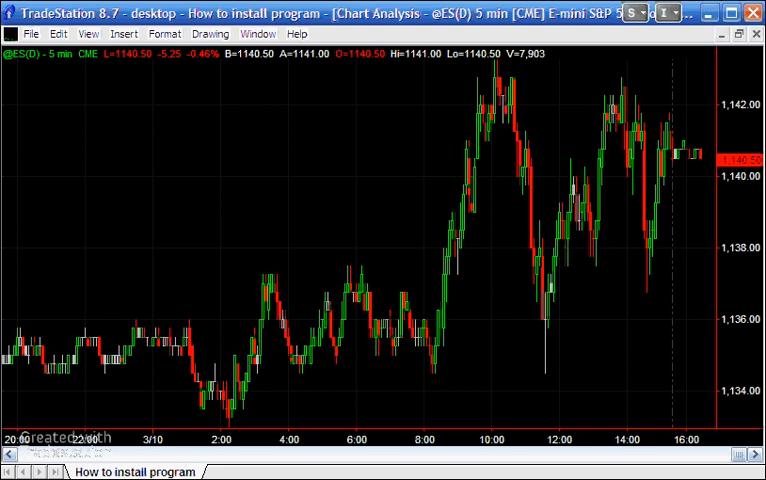
pyautogui.moveTo(212, 452)
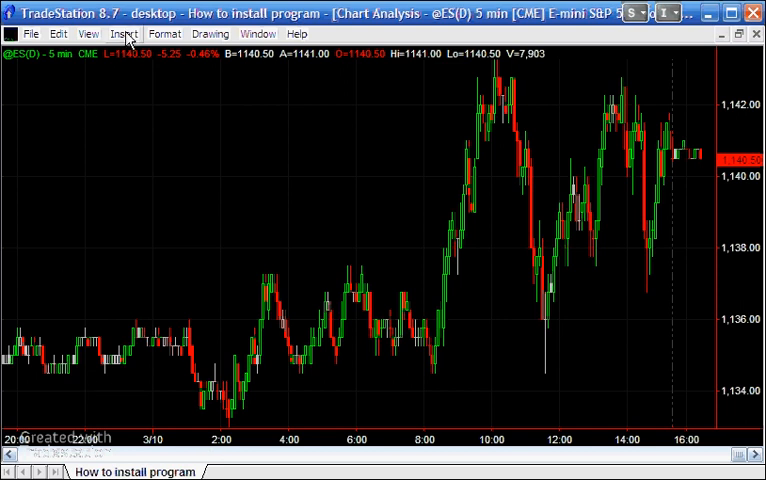
pyautogui.click(124, 32)
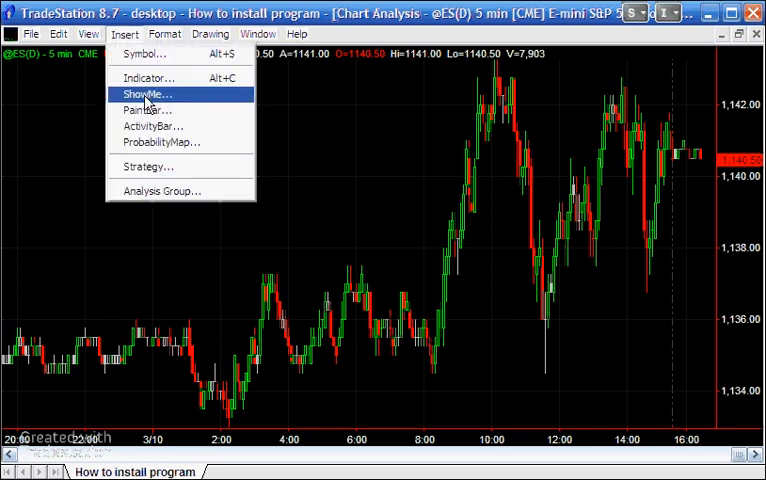
pyautogui.click(144, 94)
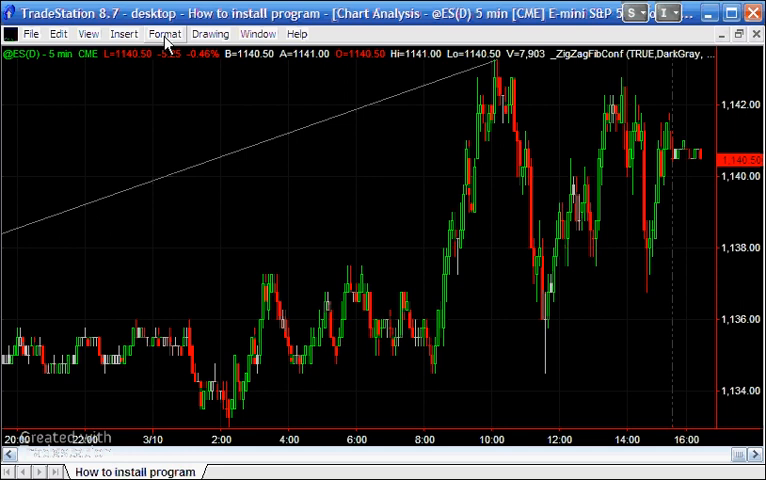
# Set _ZigZagFibConf's RetracePerc input to 0.5 via Format Analysis Techniques
pyautogui.click(164, 32)
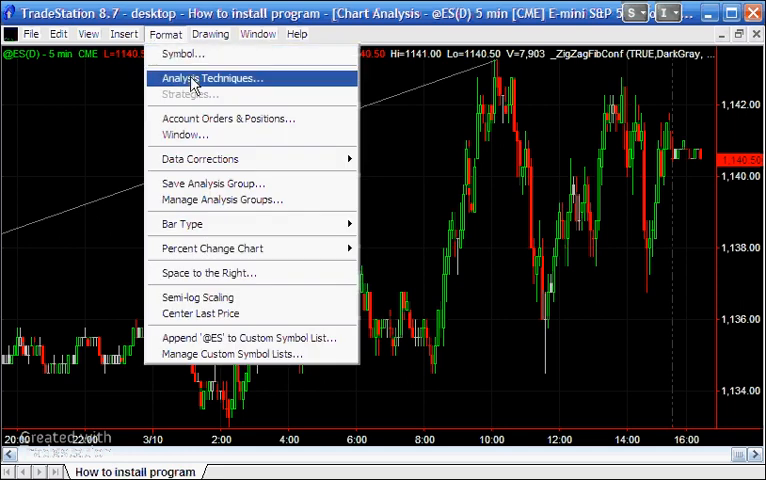
pyautogui.click(212, 78)
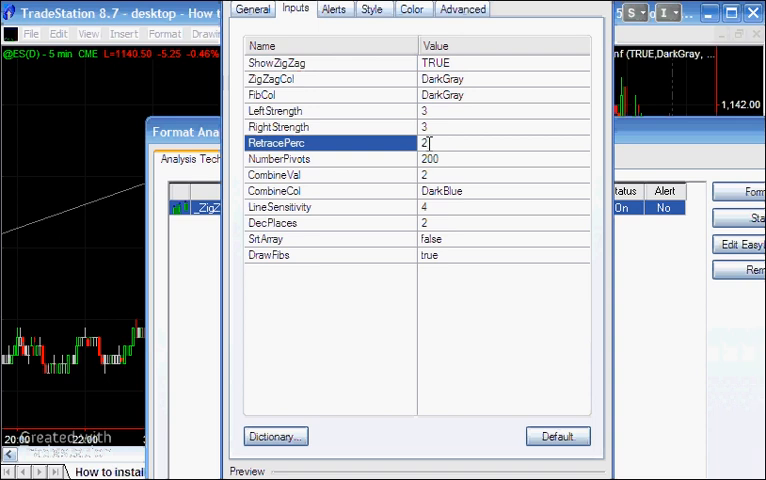
pyautogui.write('0')
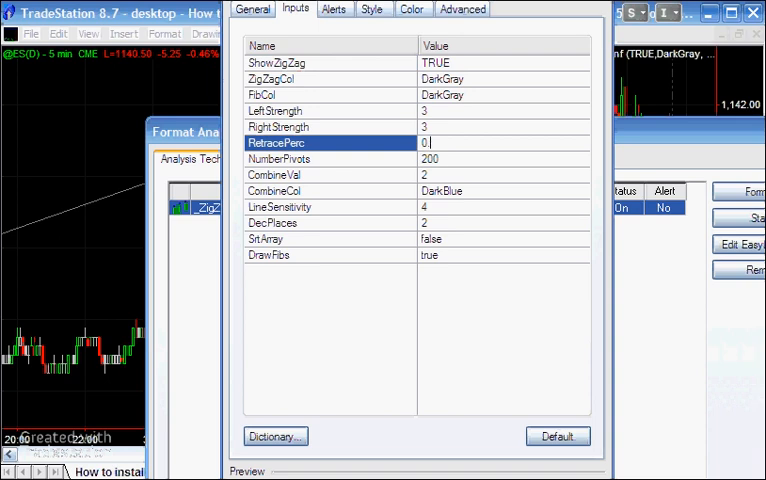
pyautogui.write('.5')
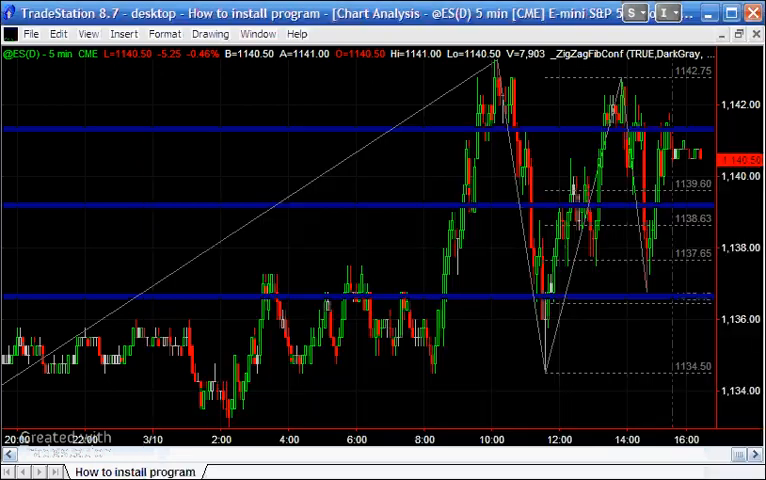
pyautogui.moveTo(440, 60)
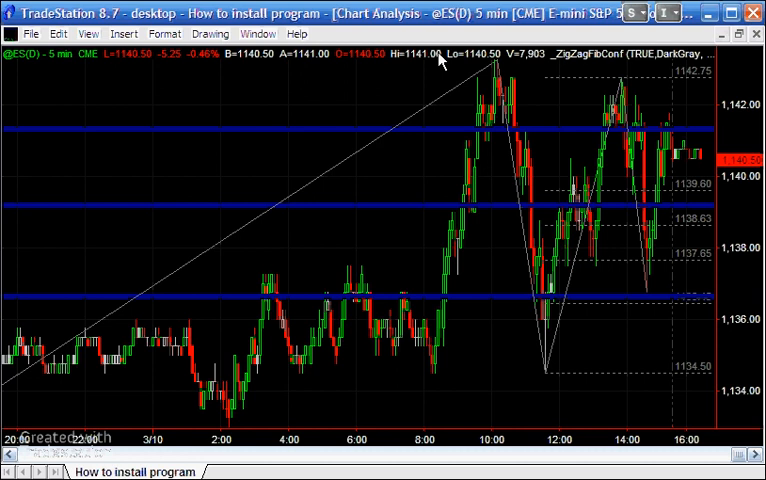